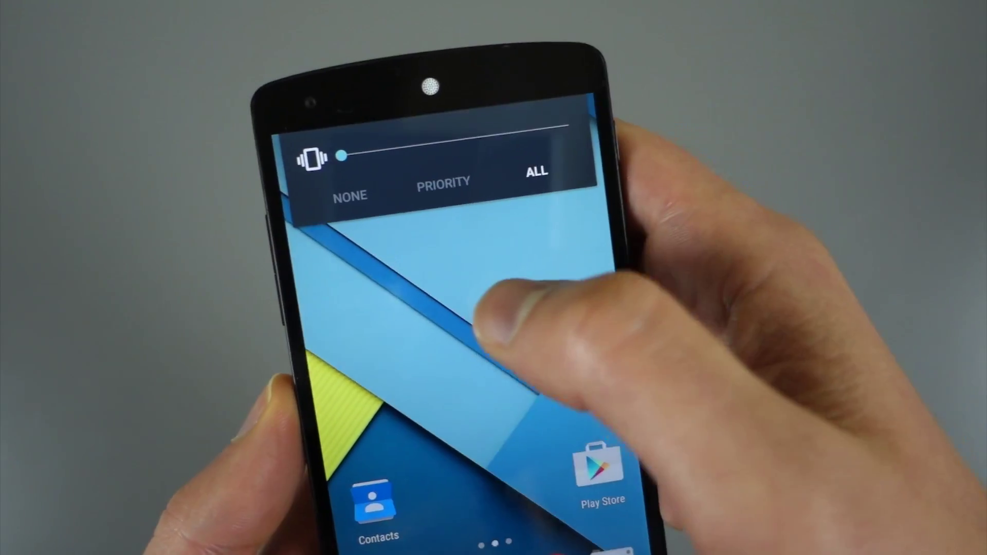
# - Dismiss the interruptions volume panel and pull down the Quick Settings panel with its toggles
pyautogui.click(441, 182)
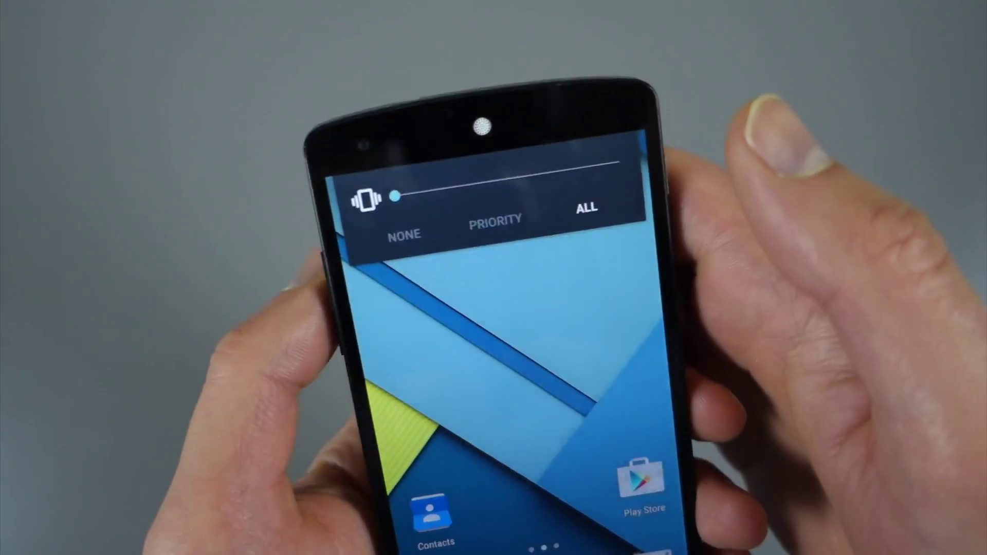
pyautogui.moveTo(393, 196); pyautogui.dragTo(493, 143)
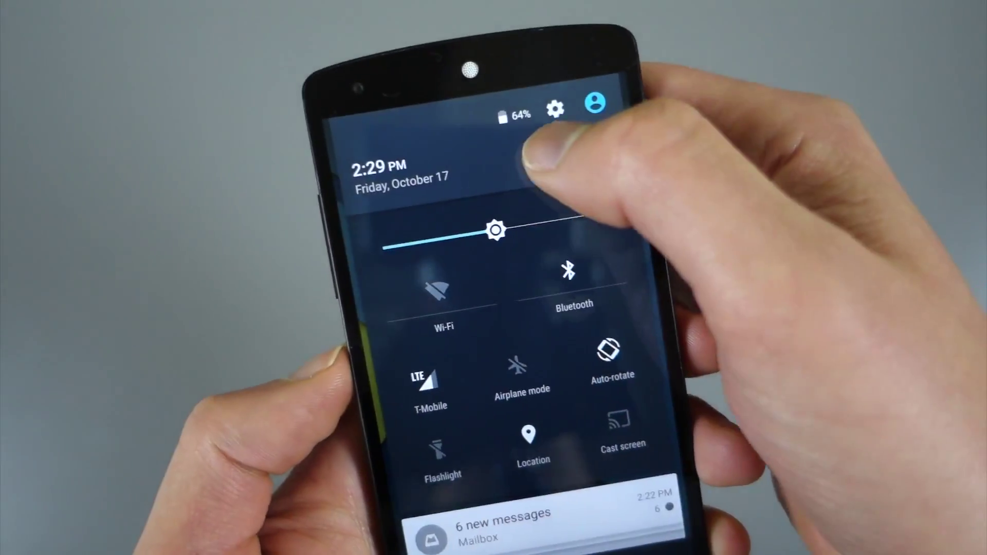
# - Go into Settings and reach Notification access, where Android Wear is allowed to read notifications
pyautogui.click(557, 109)
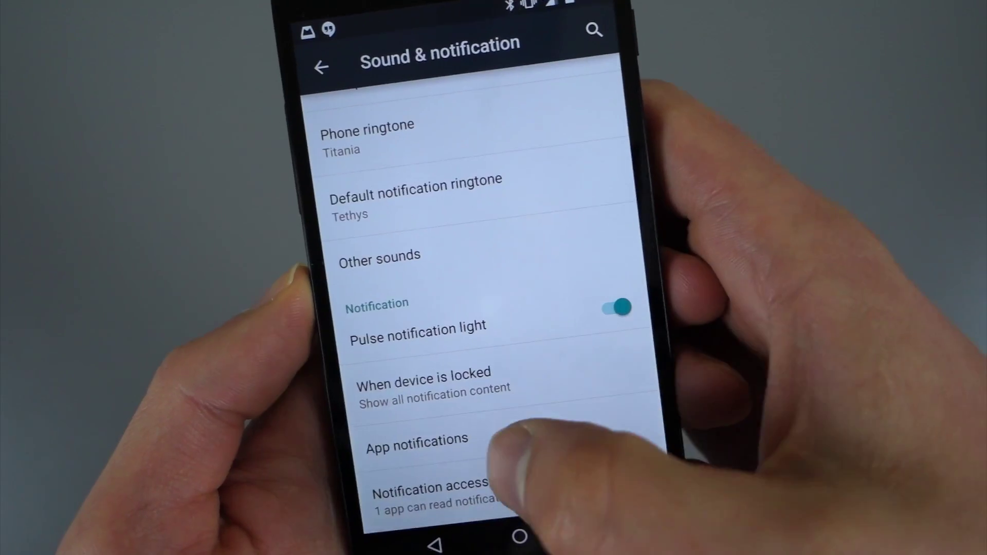
pyautogui.click(416, 450)
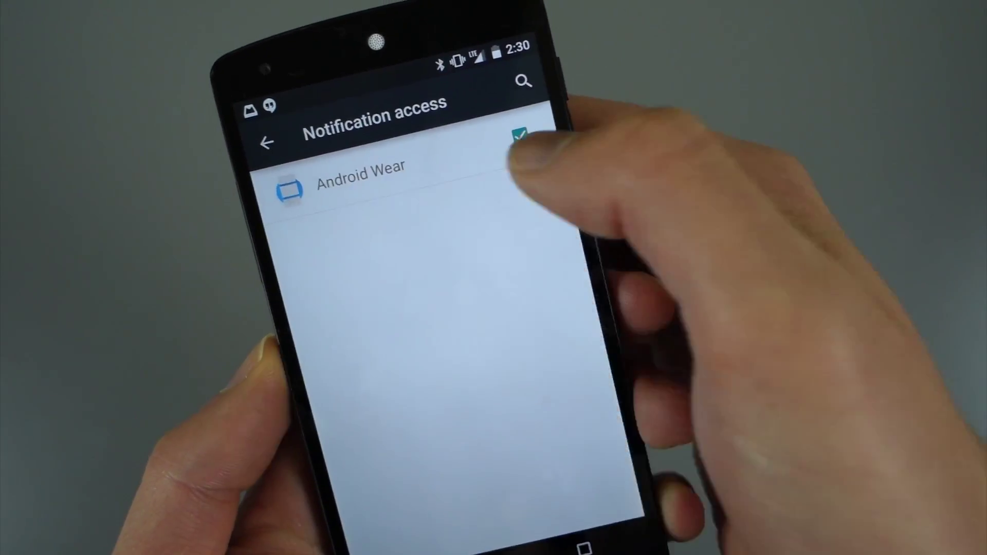
# - Go back to Sound & notification and scroll down to the Notification access entry
pyautogui.click(266, 143)
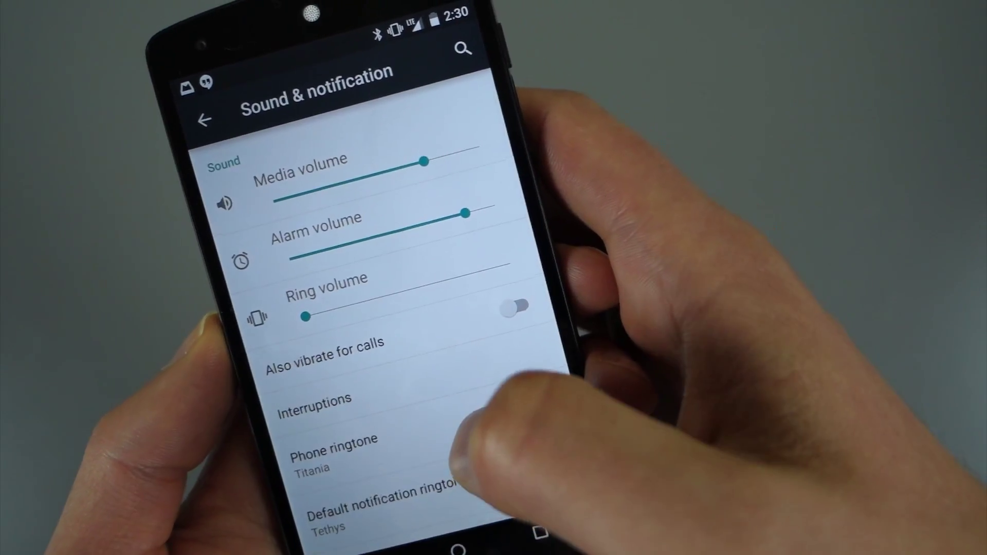
pyautogui.scroll(-3)
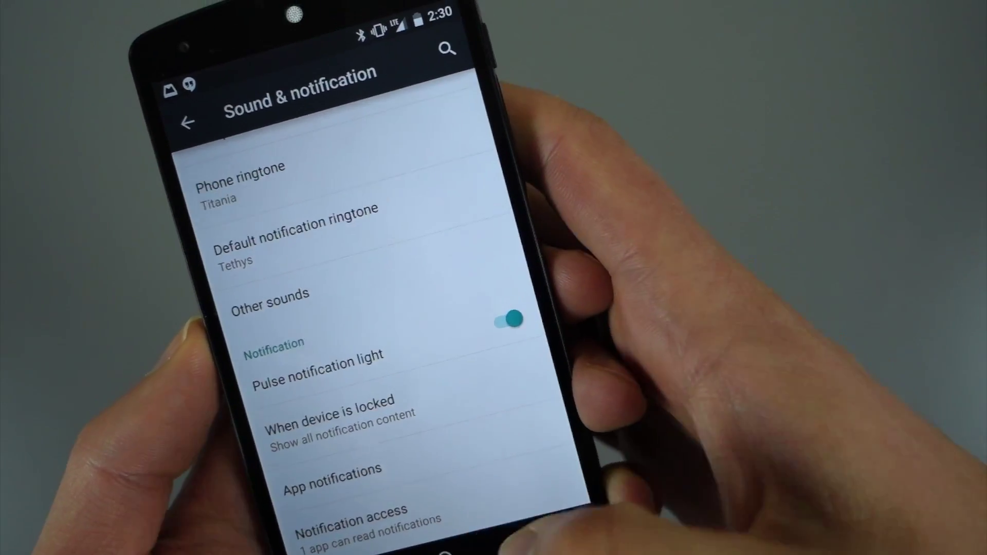